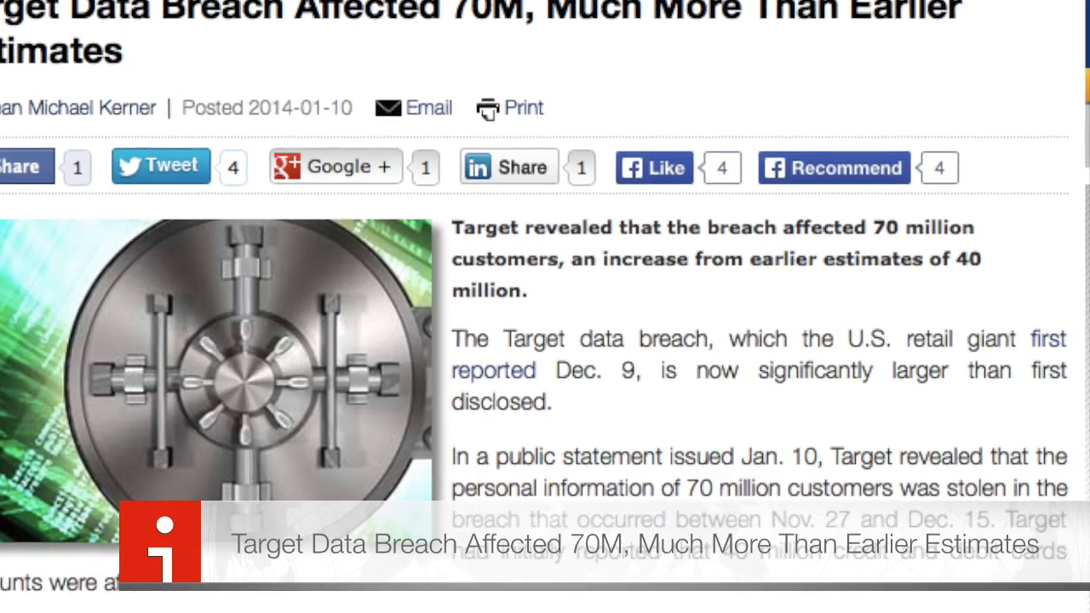
# Scroll from the Target 70-million breach story to the 2014 top six breach trends article.
pyautogui.scroll(-3)
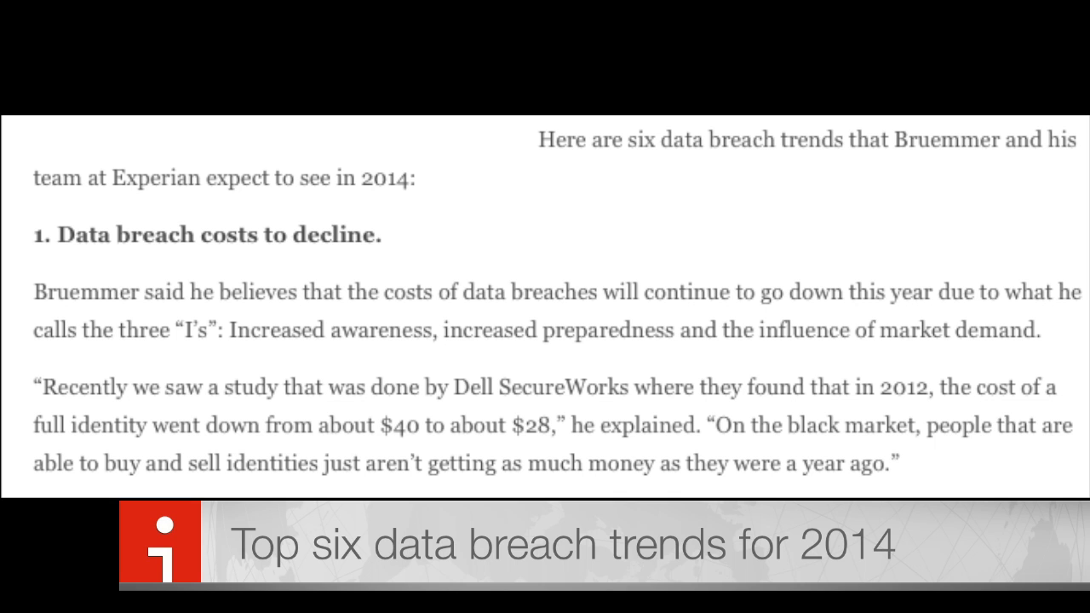
# Scroll past the Experian breach trends article to the Dailymotion fake antivirus story.
pyautogui.scroll(-3)
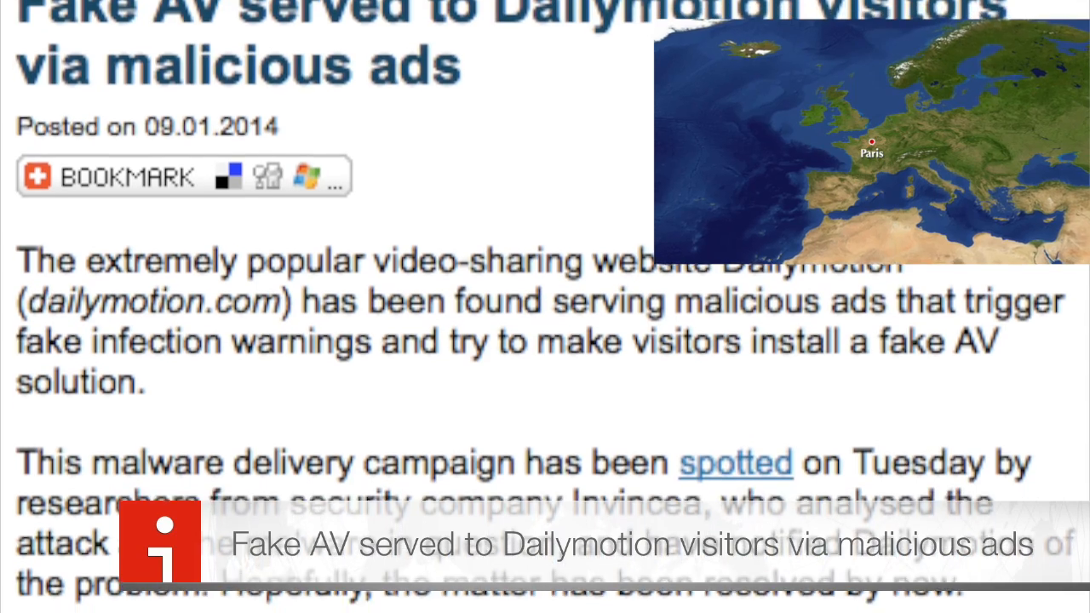
# Scroll the Dailymotion article down to its net-security.org source credit and the Google demo.
pyautogui.scroll(-3)
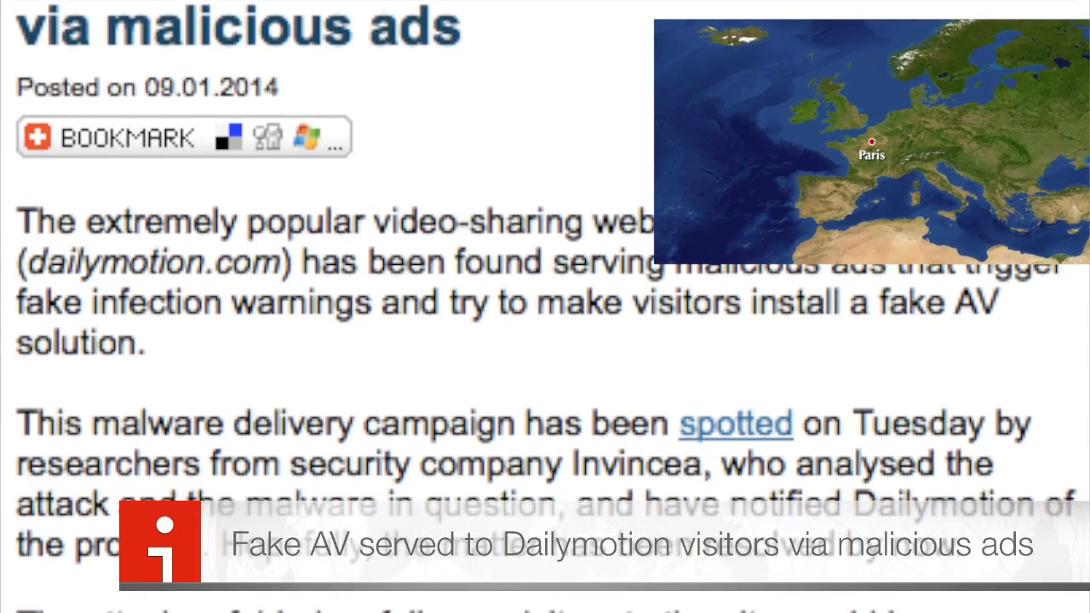
pyautogui.scroll(-3)
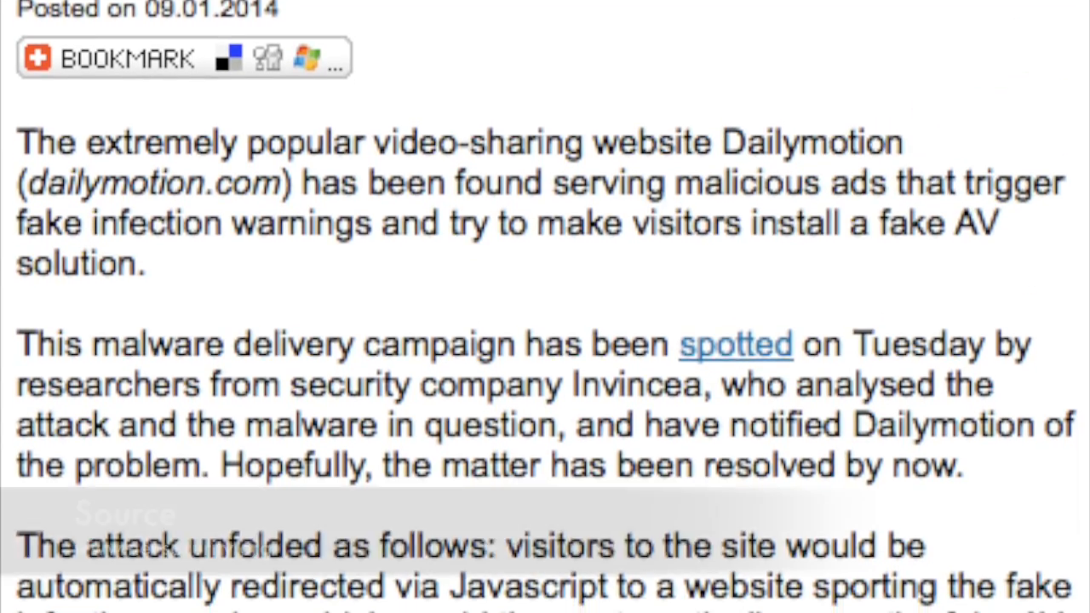
pyautogui.scroll(-3)
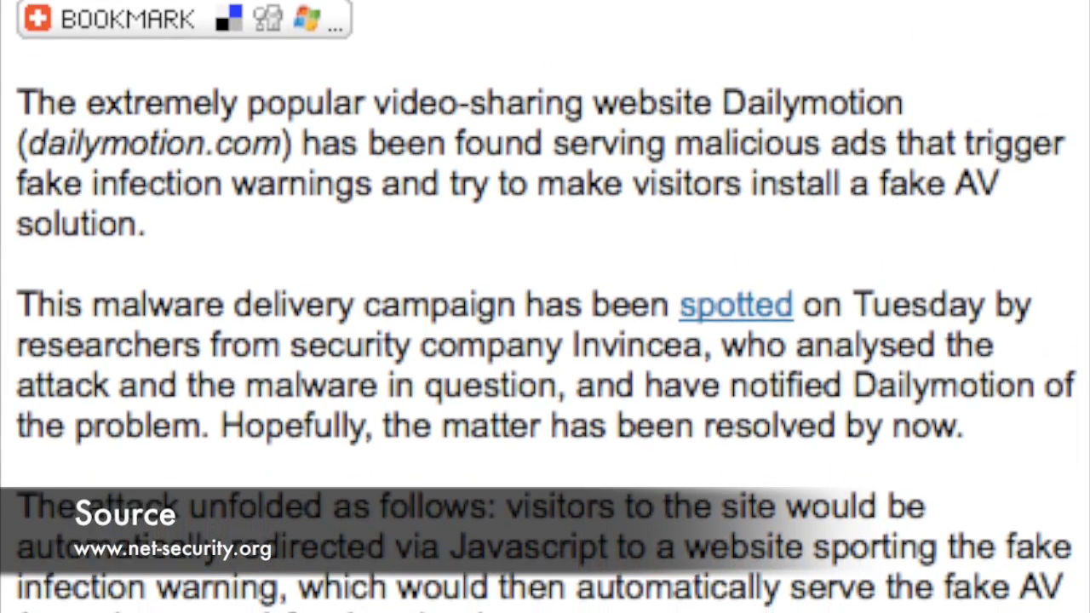
pyautogui.scroll(-3)
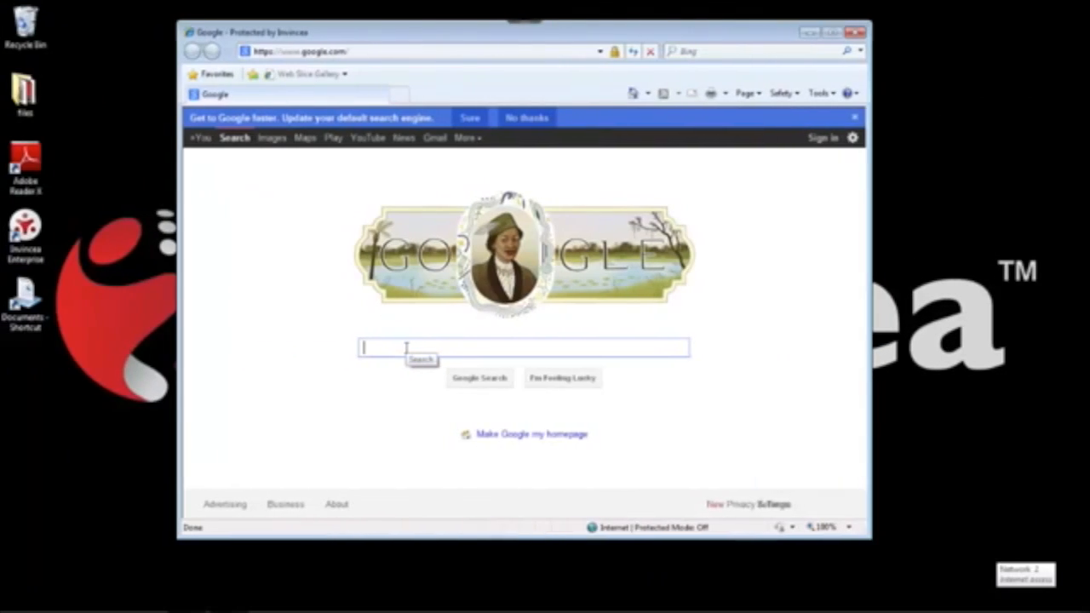
# Search 'dailymotion', dismiss the fake alert, then run and allow the fake AV setup.exe.
pyautogui.write('dailymotion')
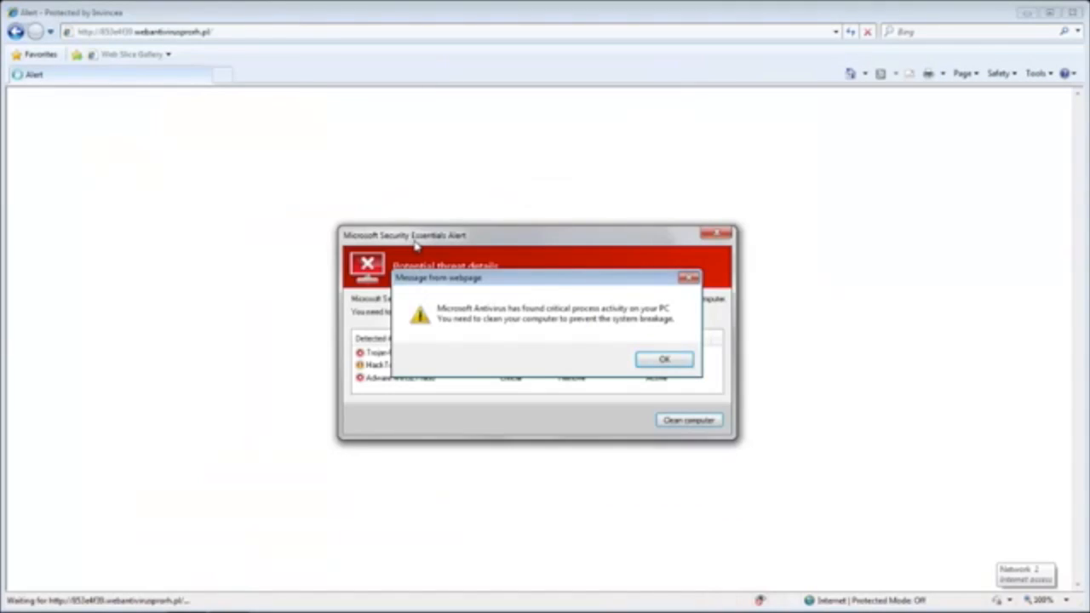
pyautogui.click(664, 359)
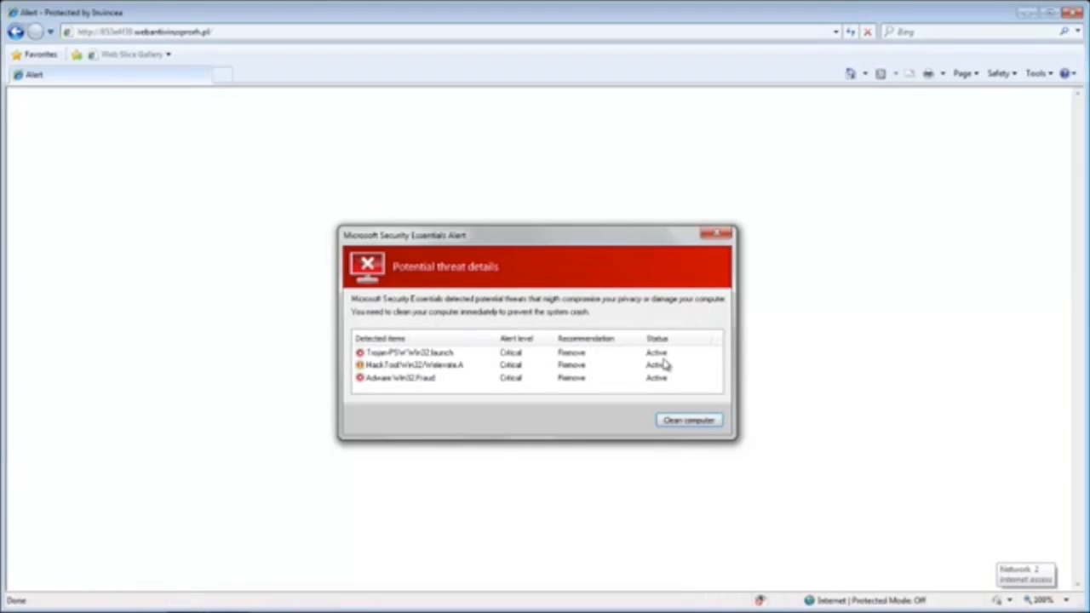
pyautogui.moveTo(660, 403)
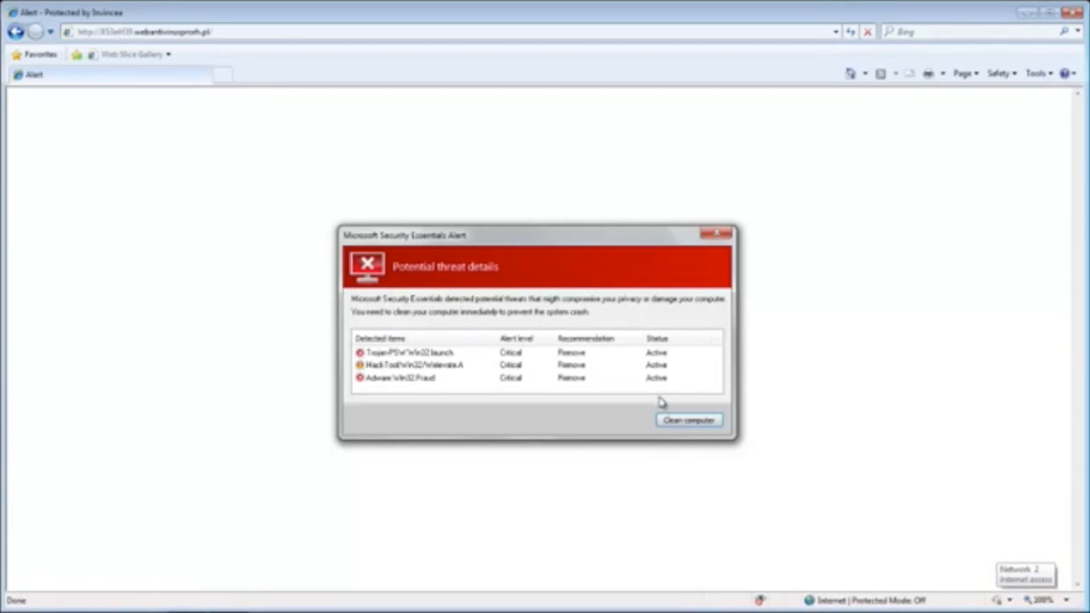
pyautogui.click(688, 420)
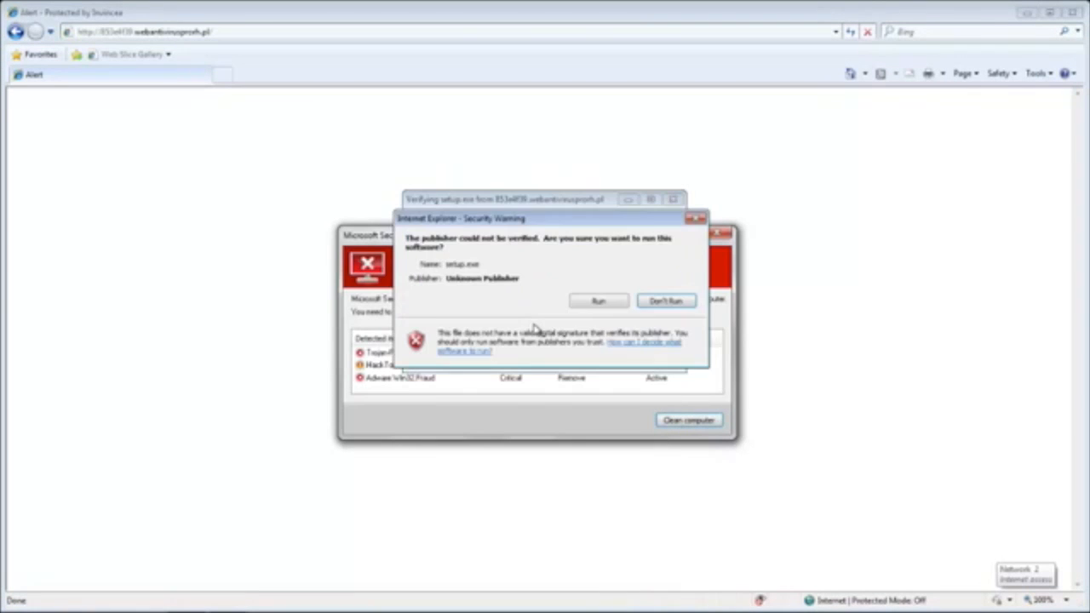
pyautogui.click(598, 300)
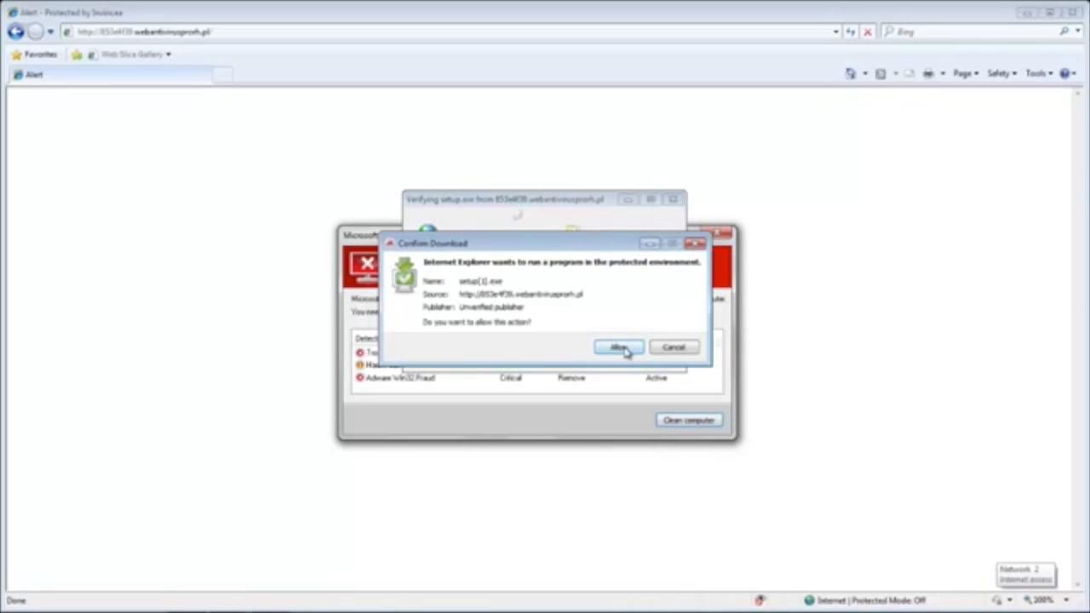
pyautogui.click(620, 347)
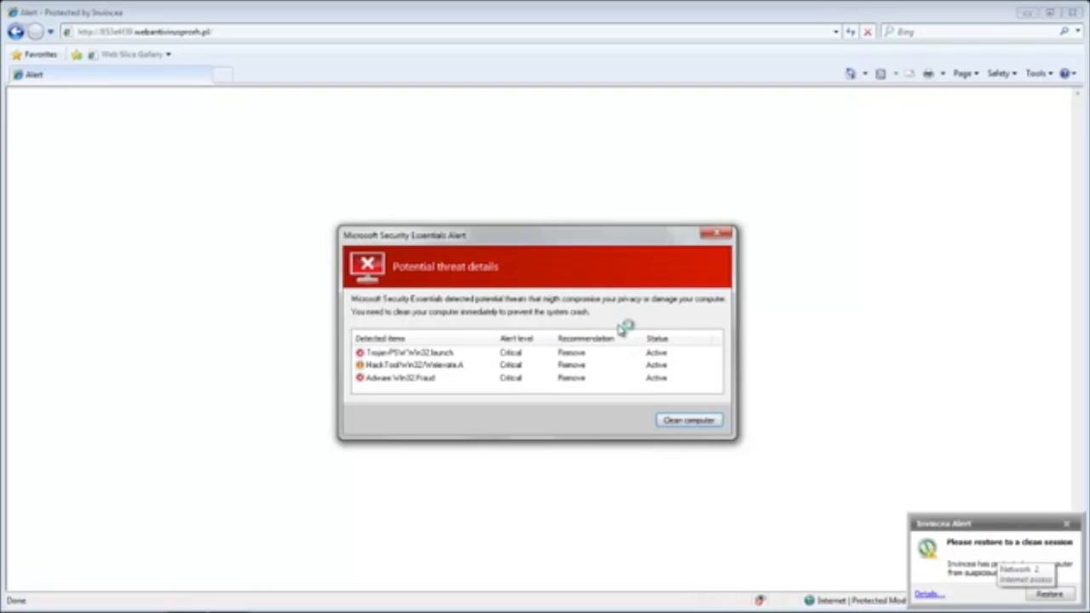
# Expand setup.exe's launched-process and replication activity details, then restore a clean session.
pyautogui.click(688, 419)
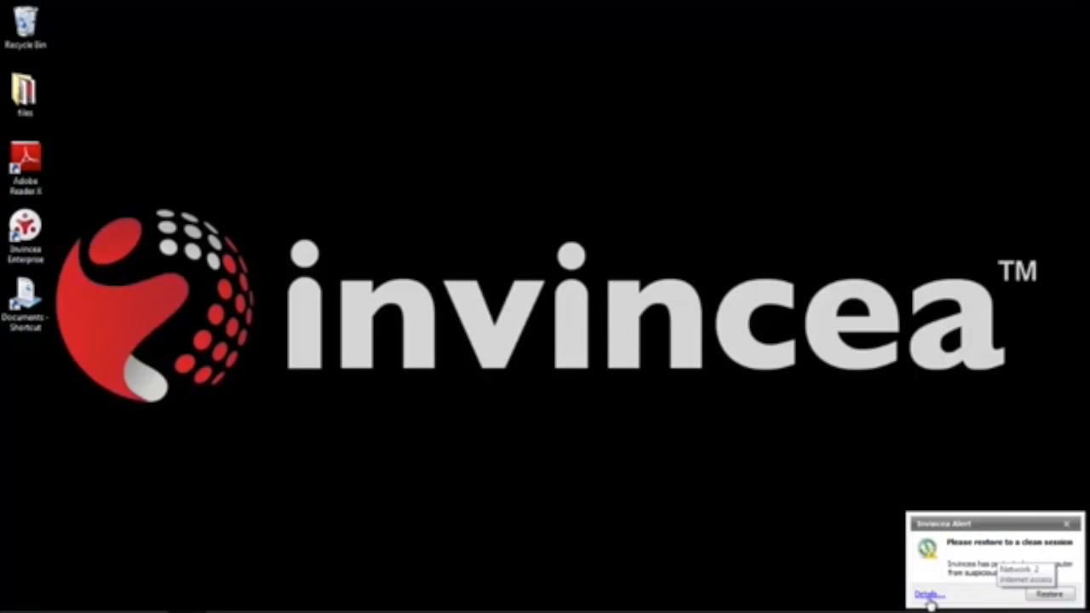
pyautogui.click(926, 591)
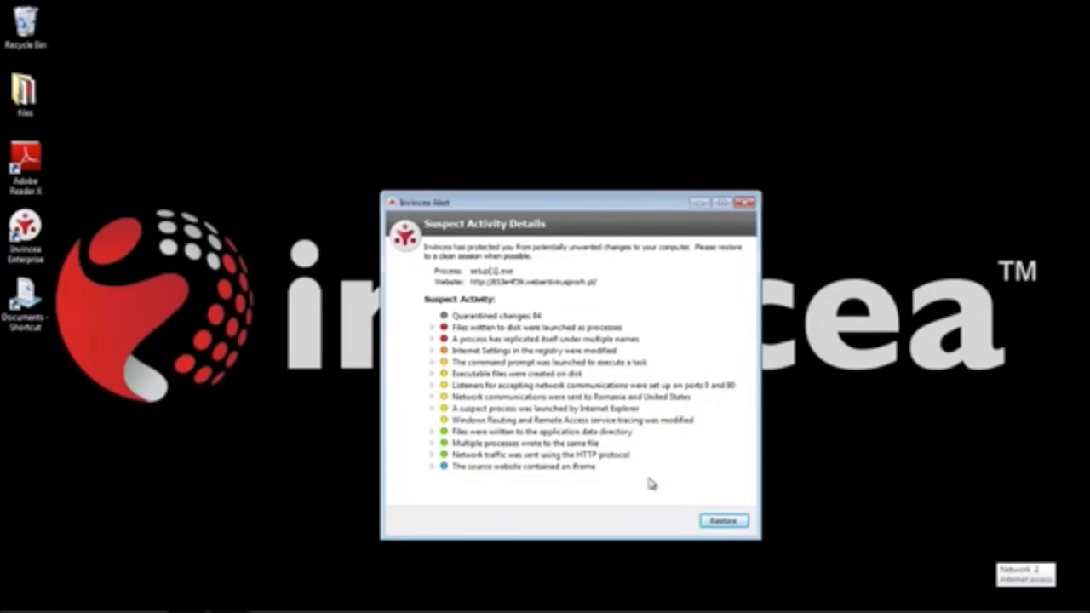
pyautogui.click(429, 323)
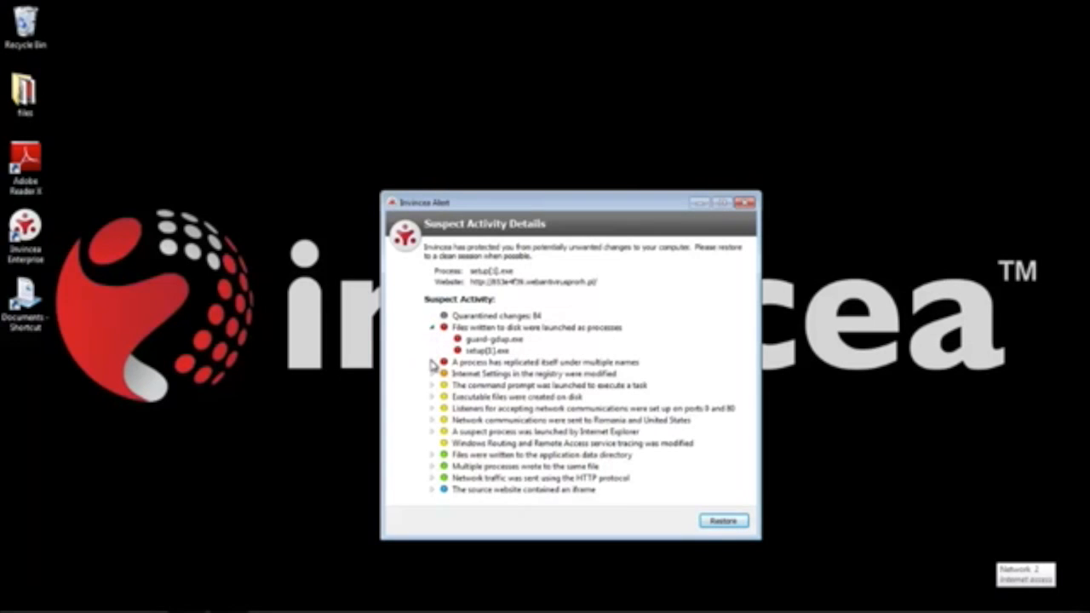
pyautogui.click(435, 362)
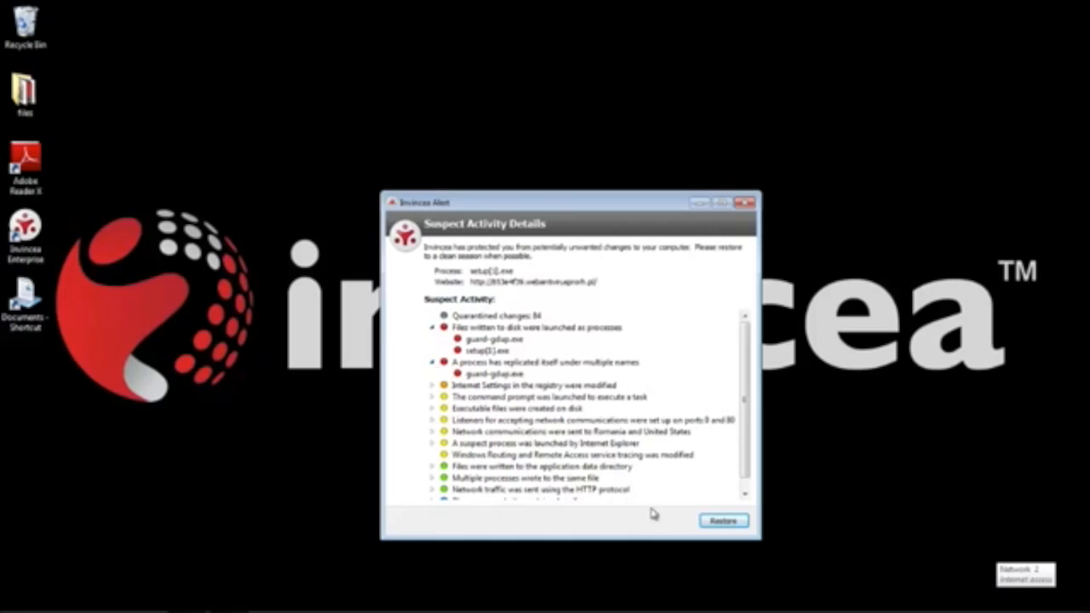
pyautogui.click(724, 521)
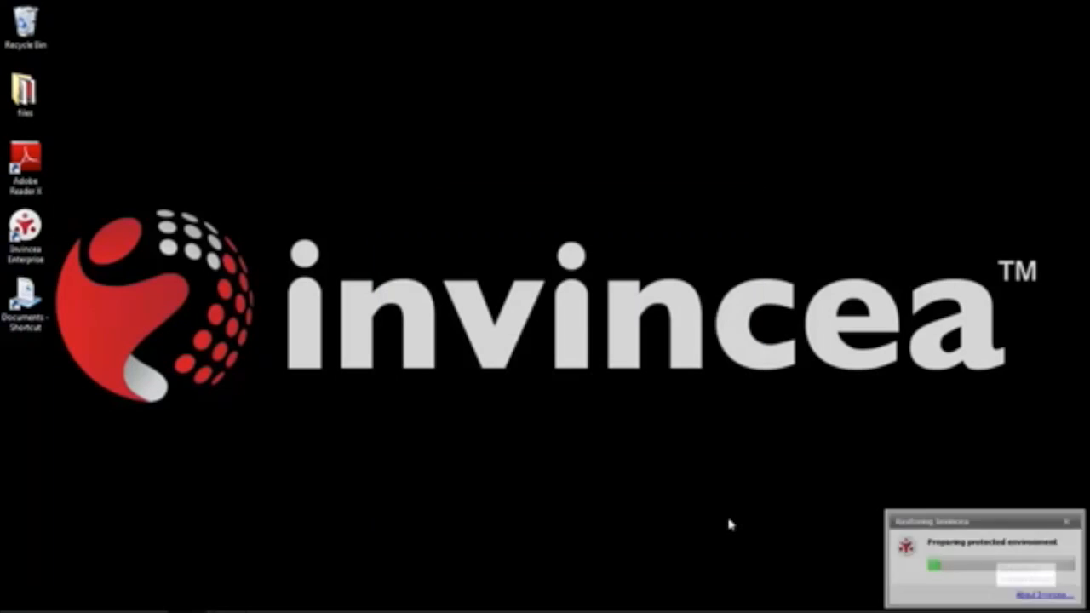